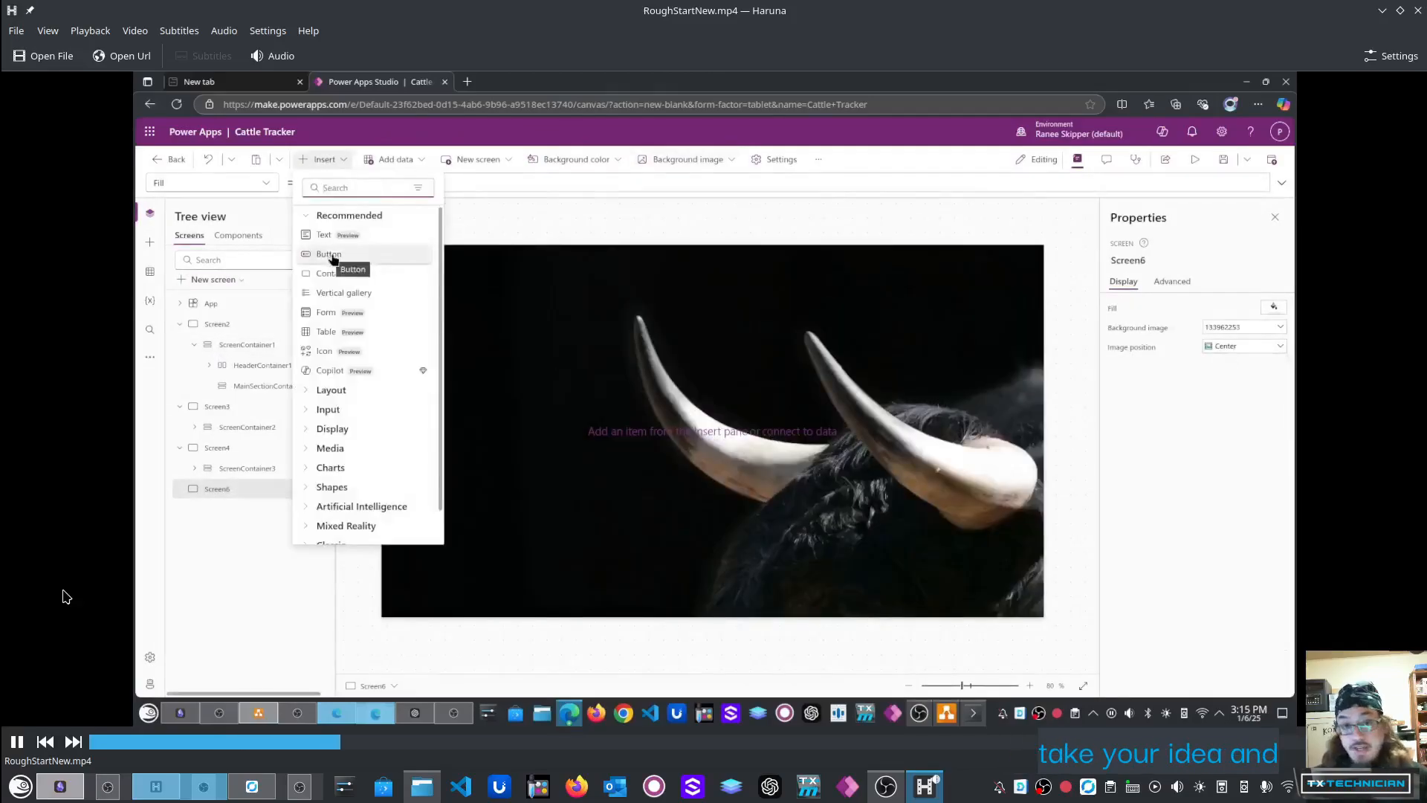
Add a button to the screen and show the ScreenReports yearly line chart with Go Back and Print.
left_click(328, 253)
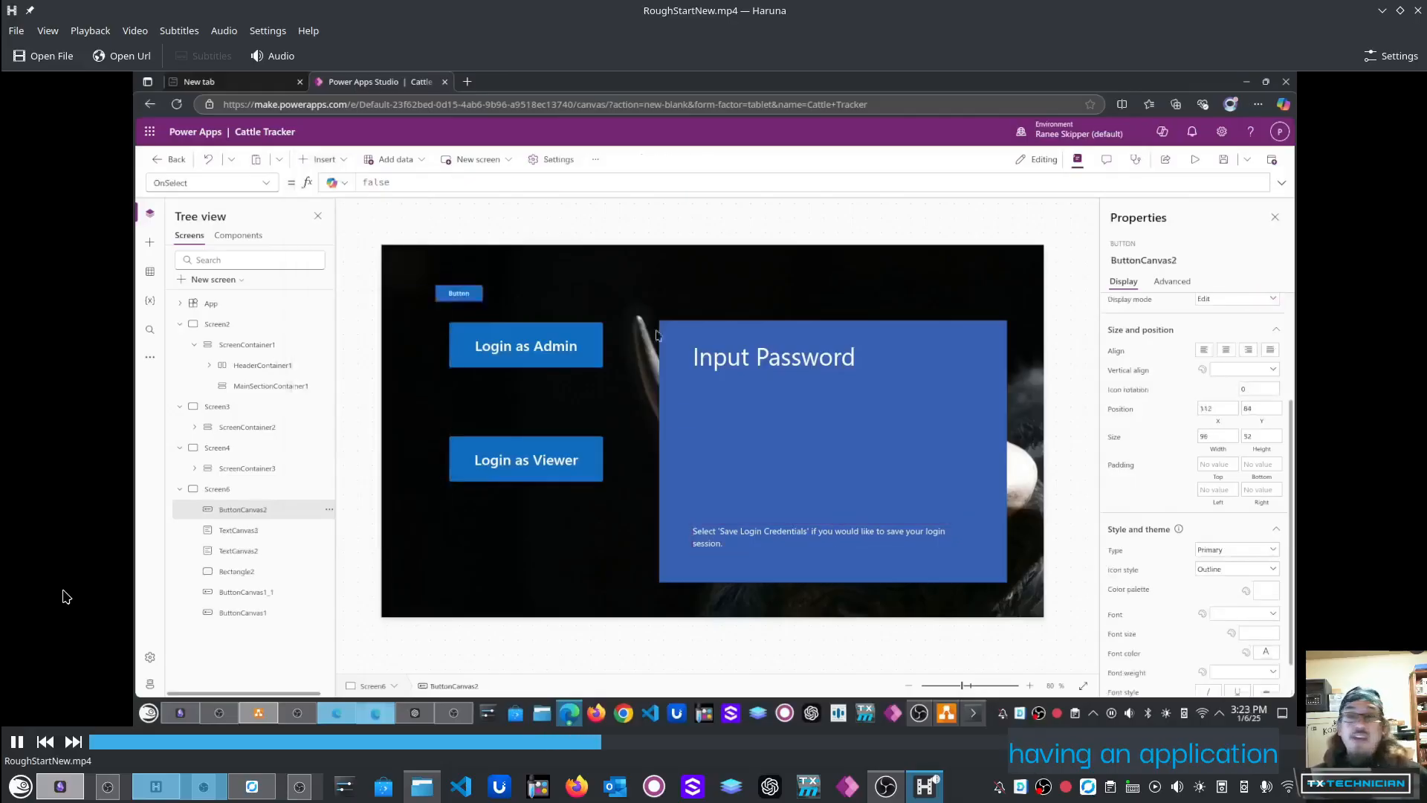
left_click(895, 414)
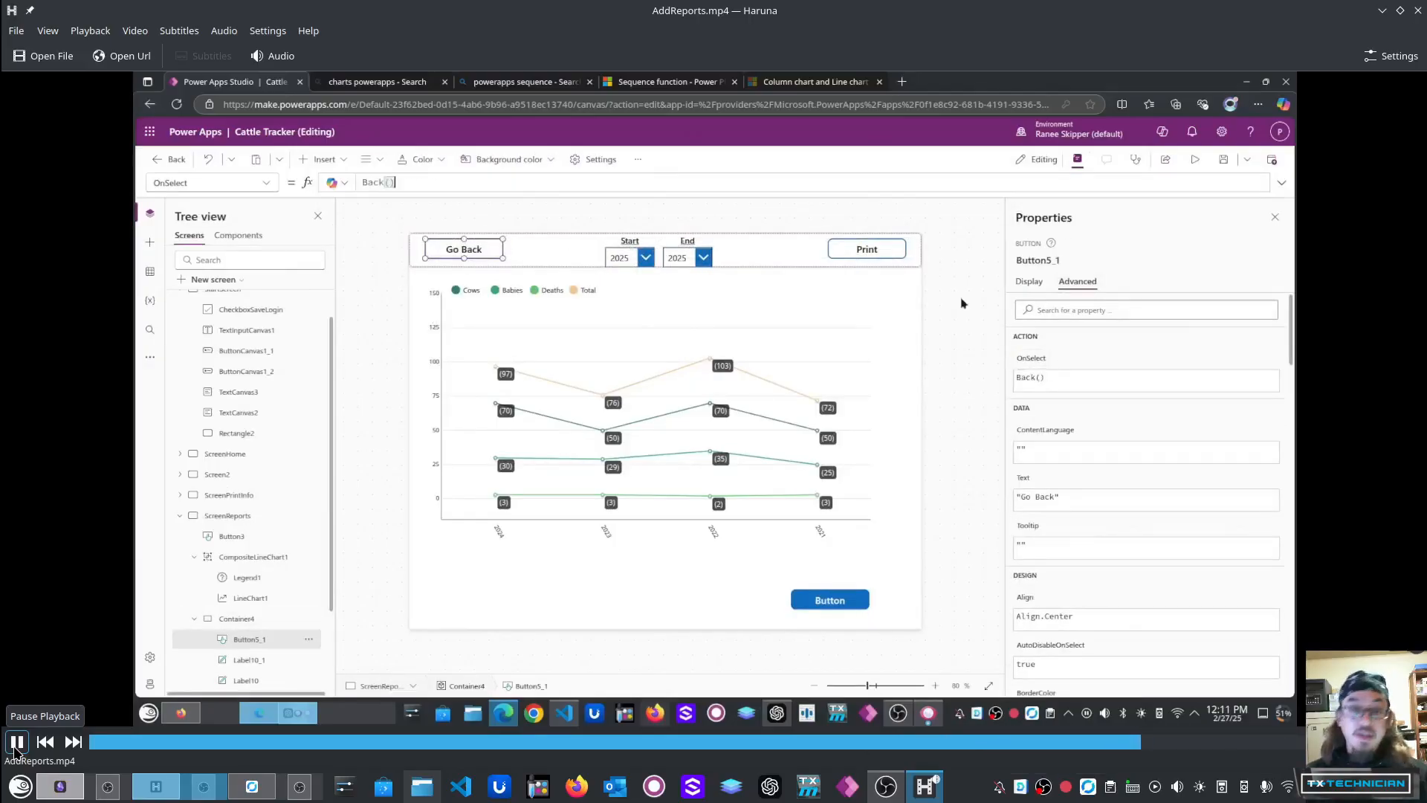
Arrange the StartScreen password panel with Admin/Viewer login buttons and Save Login Credentials checkbox.
left_click(865, 248)
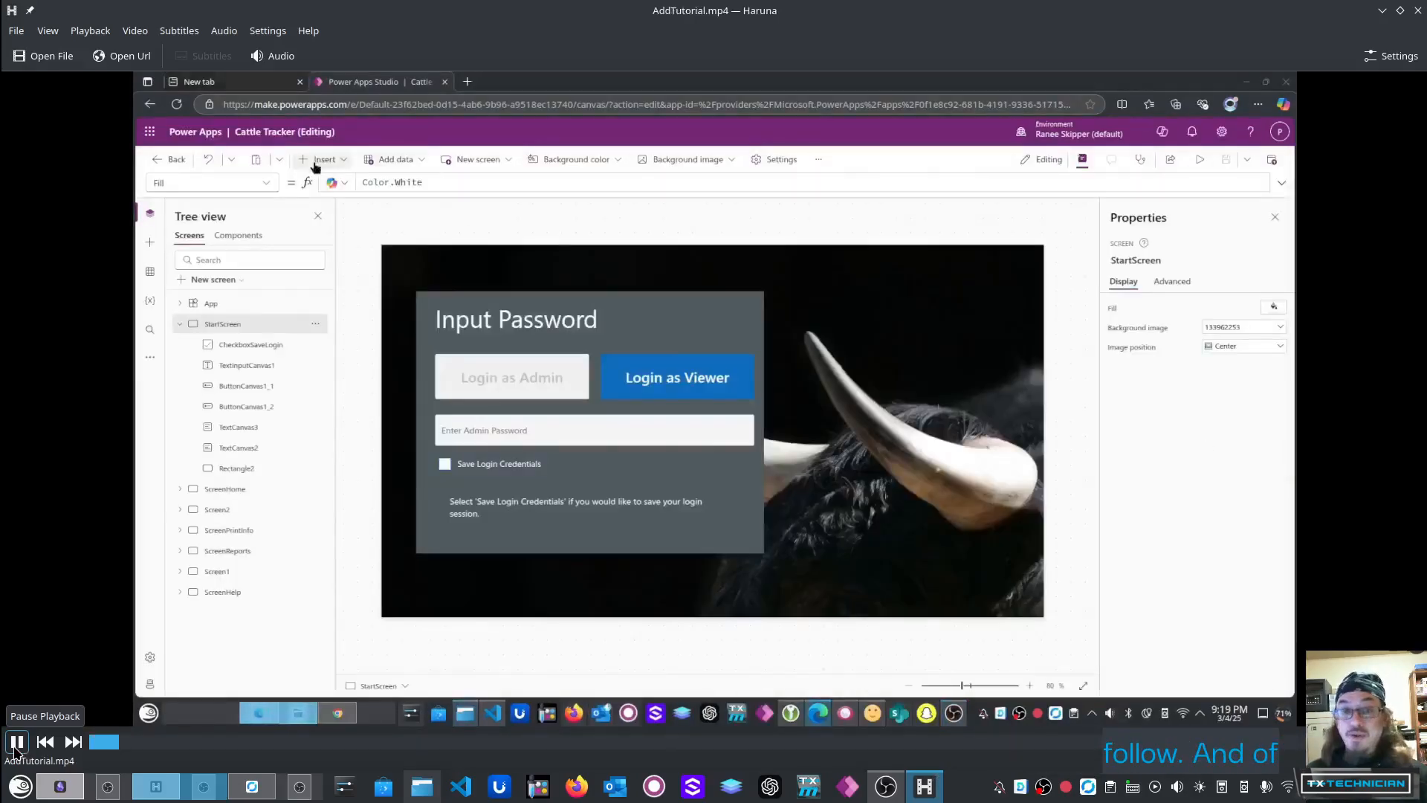
left_click(324, 159)
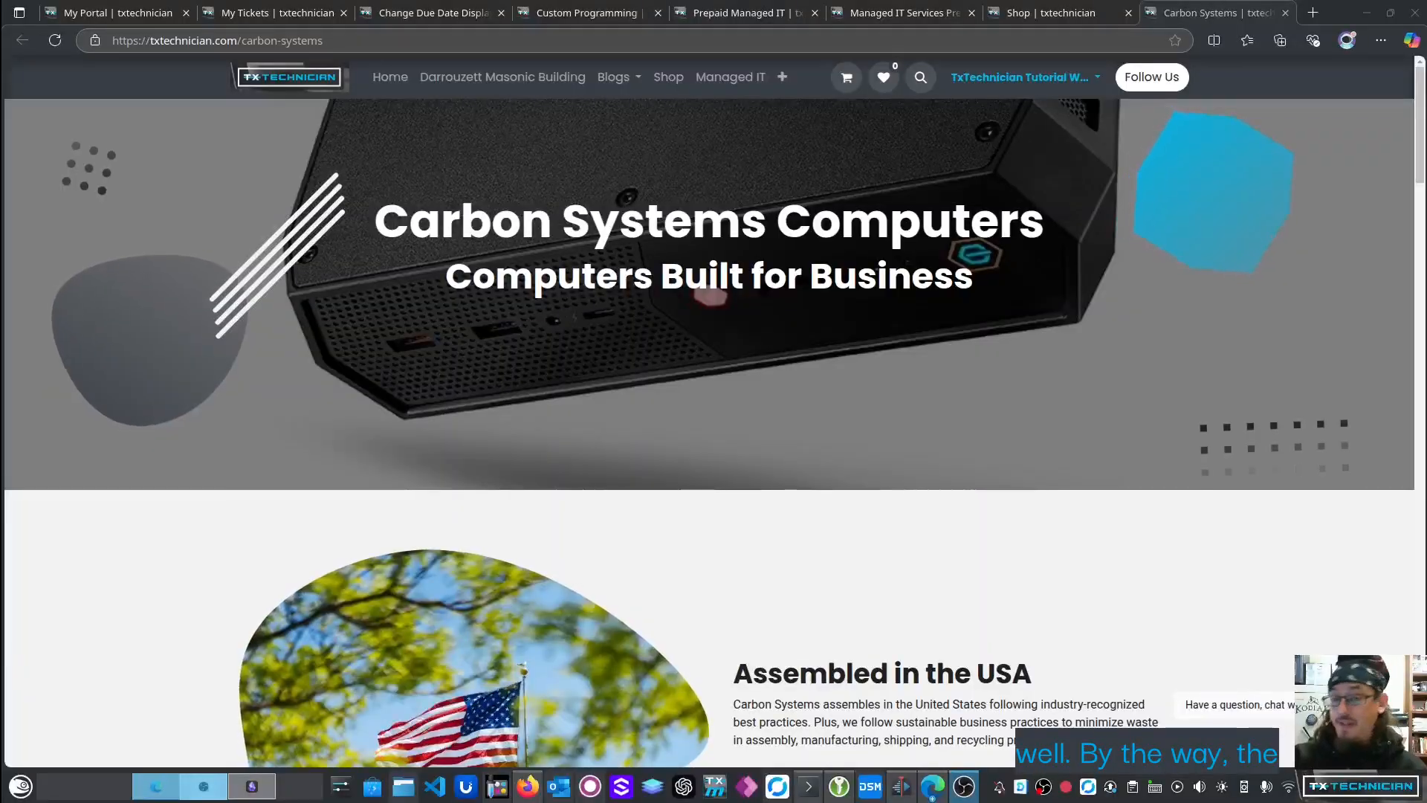
Move from the Carbon Systems Computers page to the txtechnician.com Custom Programming home page.
scroll("down", 3)
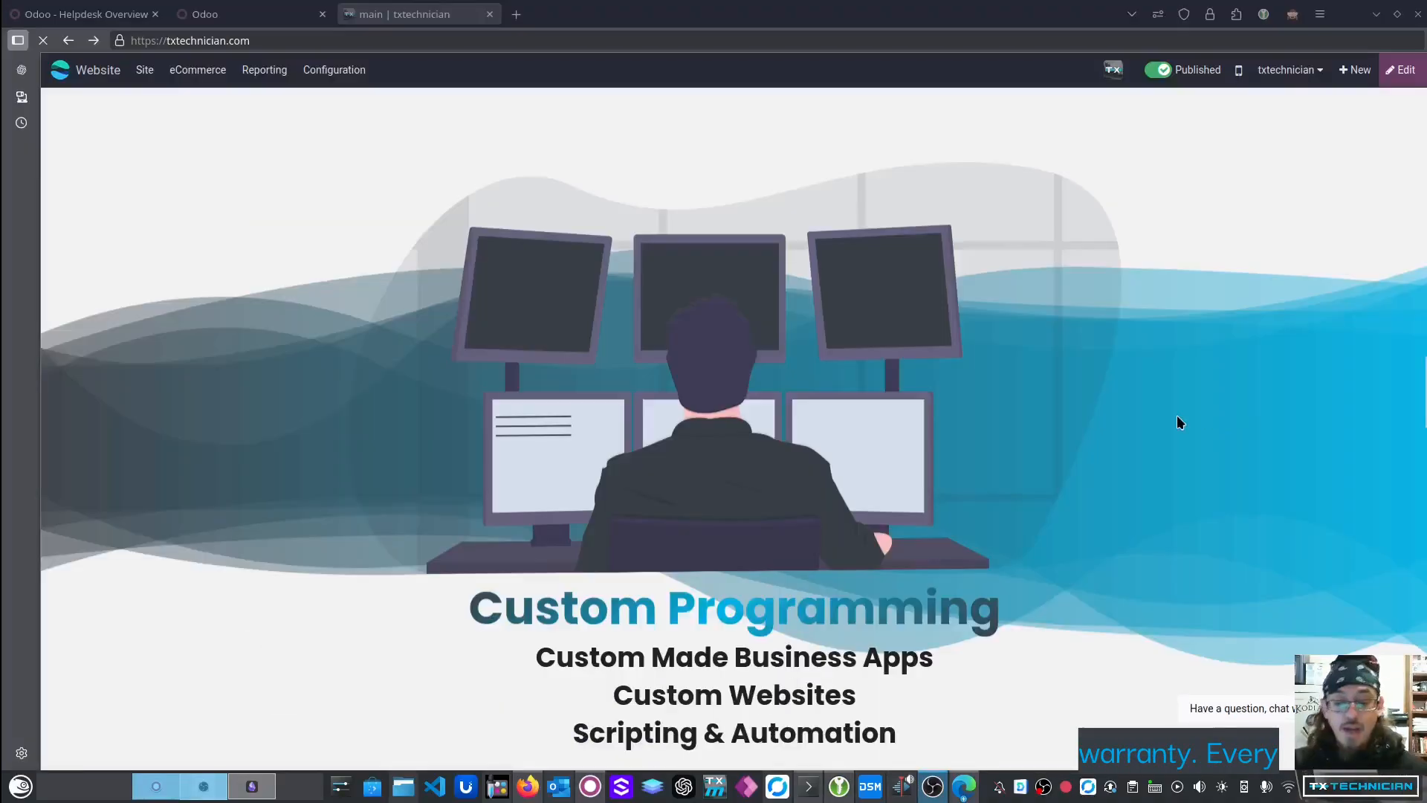
Scroll down the home page to the Enhancement and Support Agreement section.
scroll("down", 3)
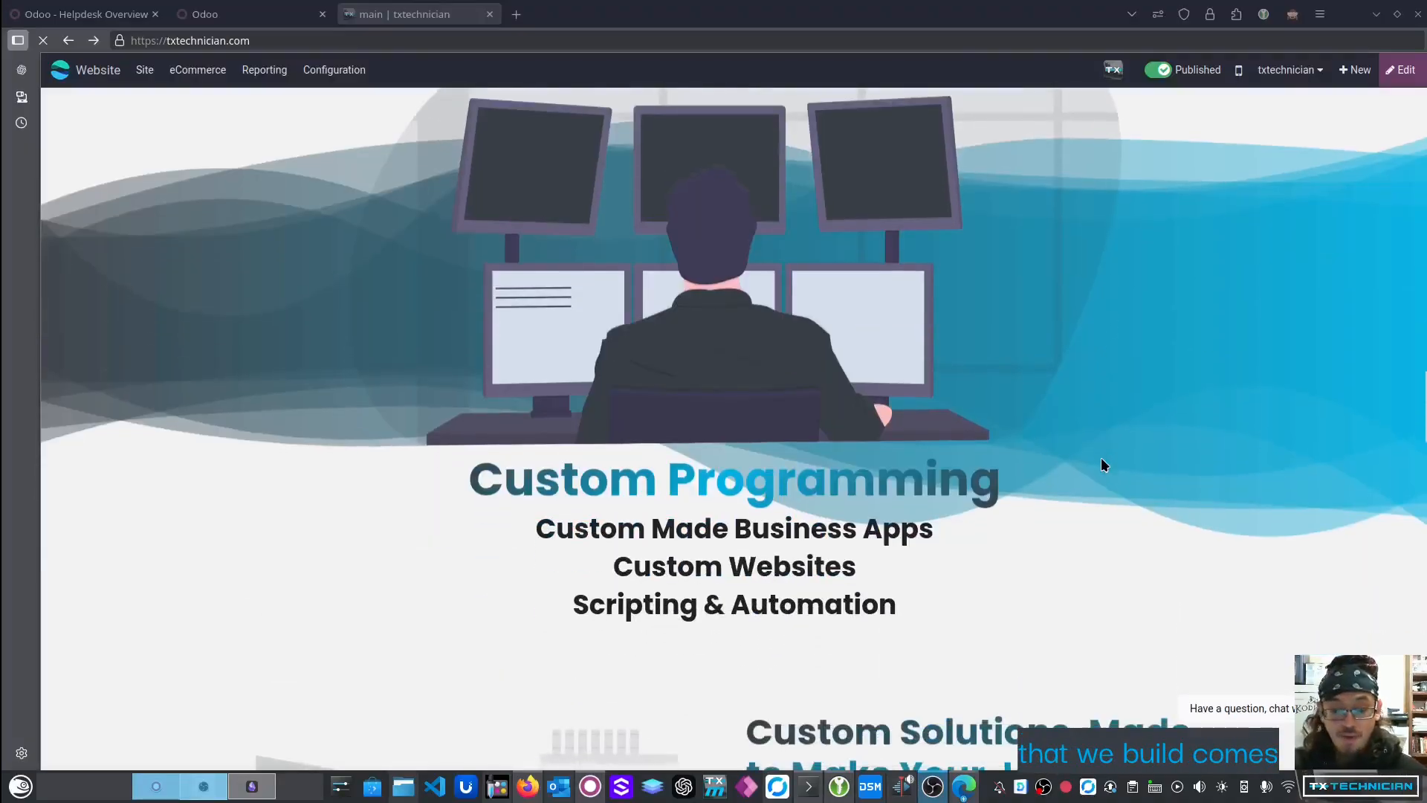
scroll("down", 3)
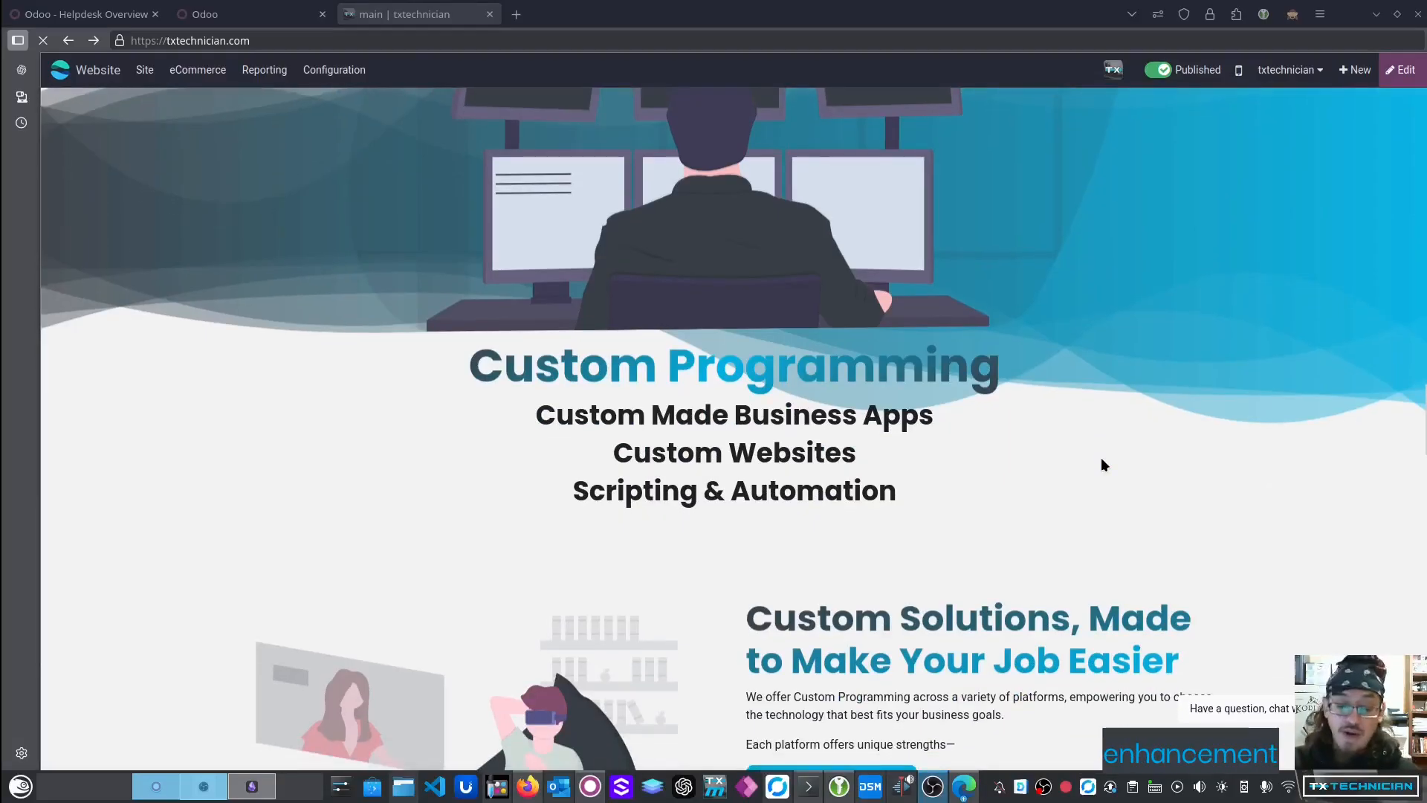
scroll("down", 3)
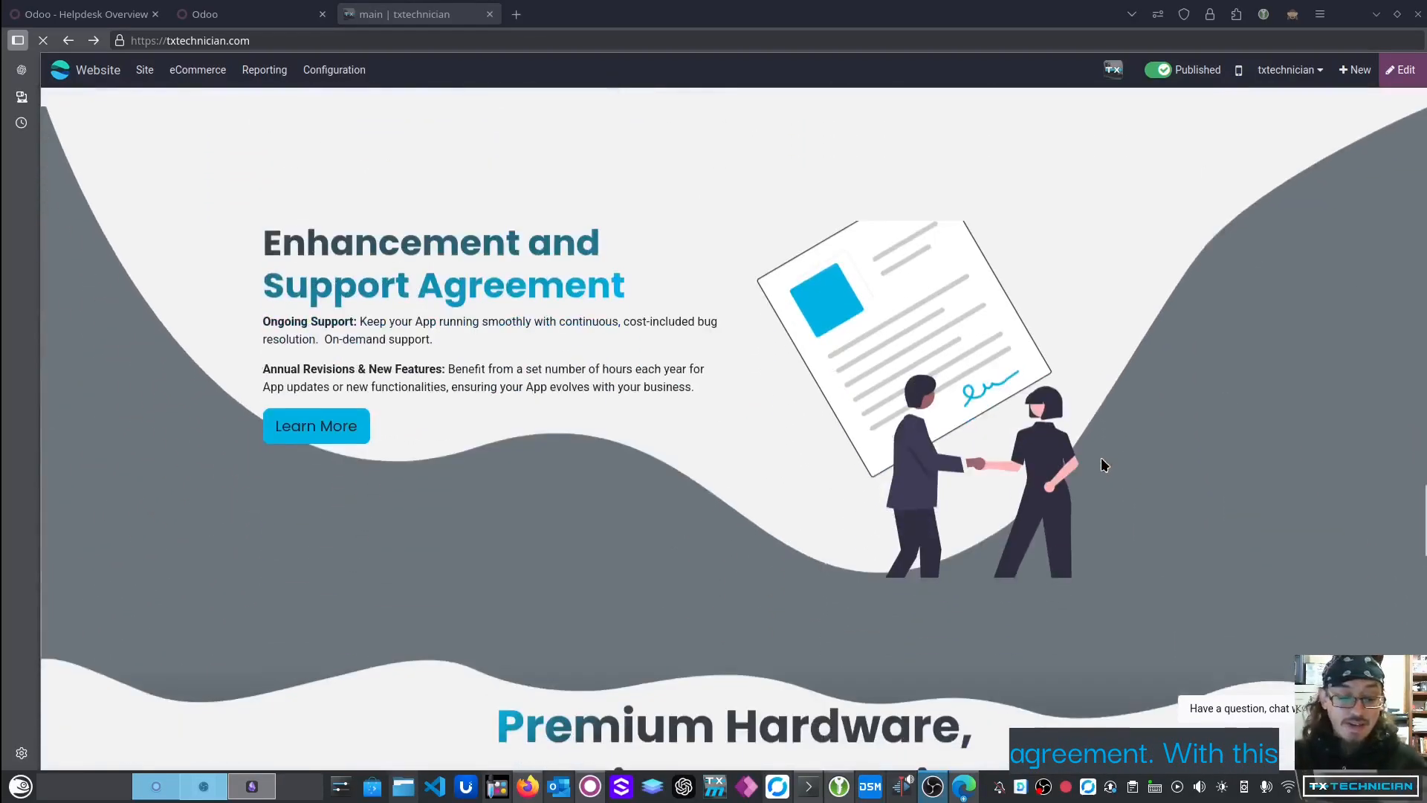
mouse_move(315, 426)
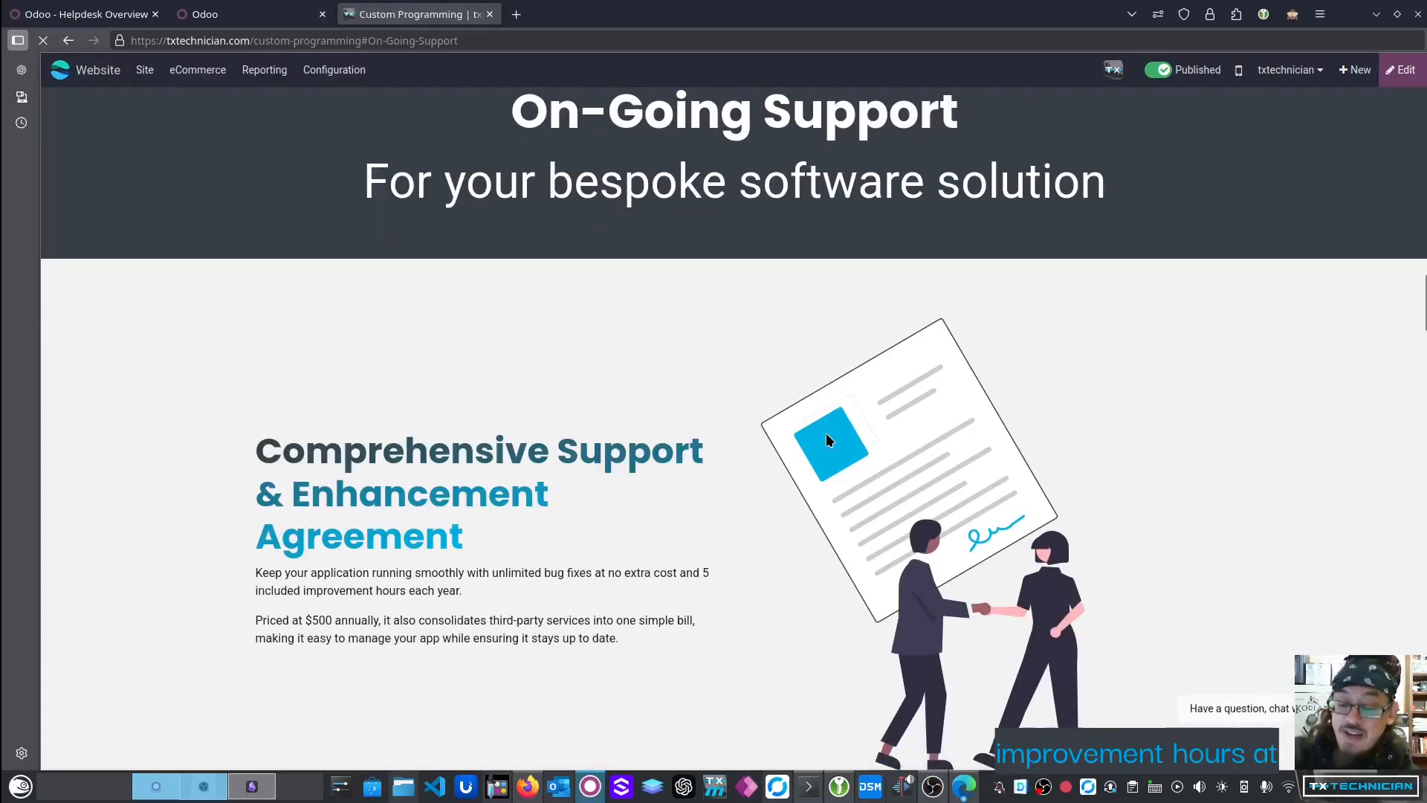
Scroll through Improvement Hours, Annual Billing and All-Inclusive Pricing toward the My account portal.
scroll("down", 3)
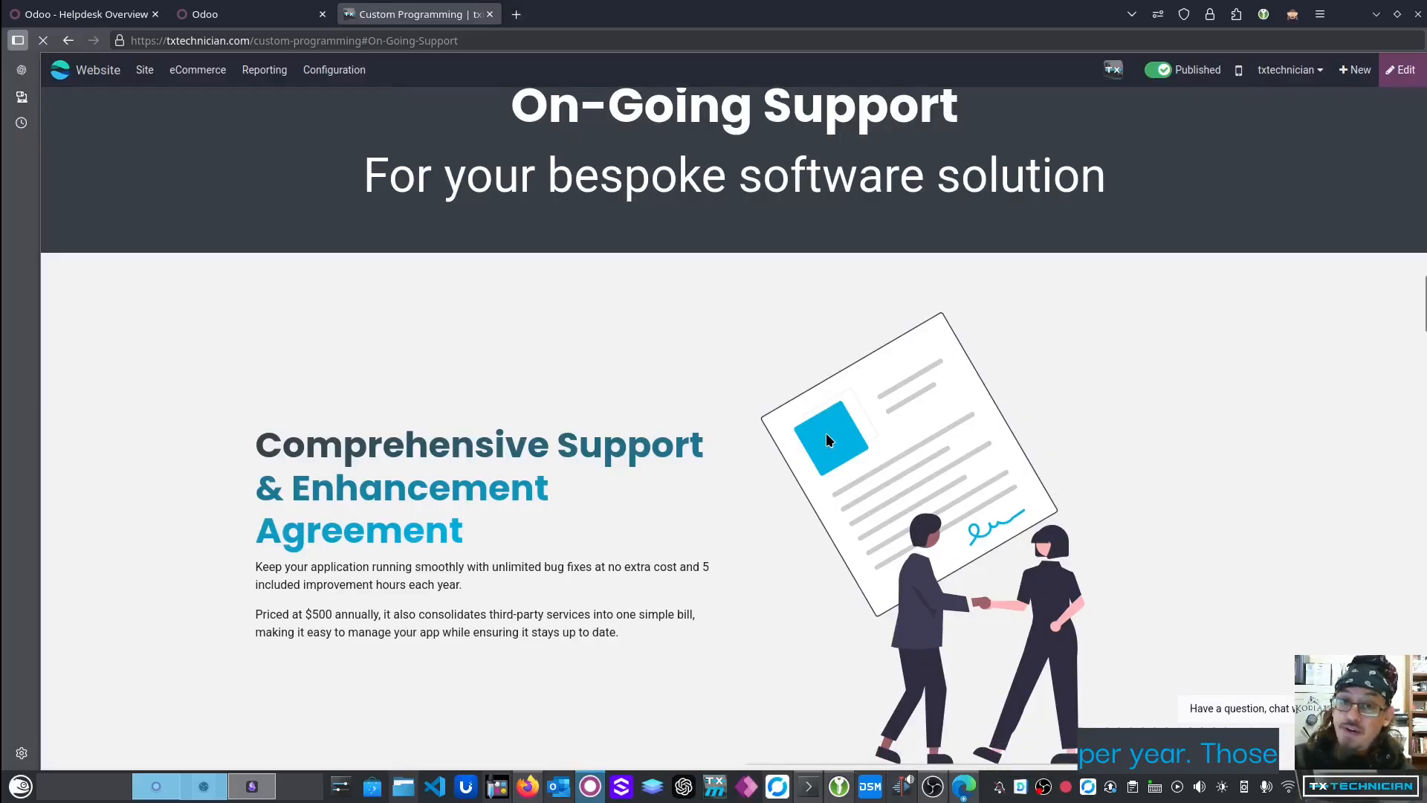
scroll("down", 3)
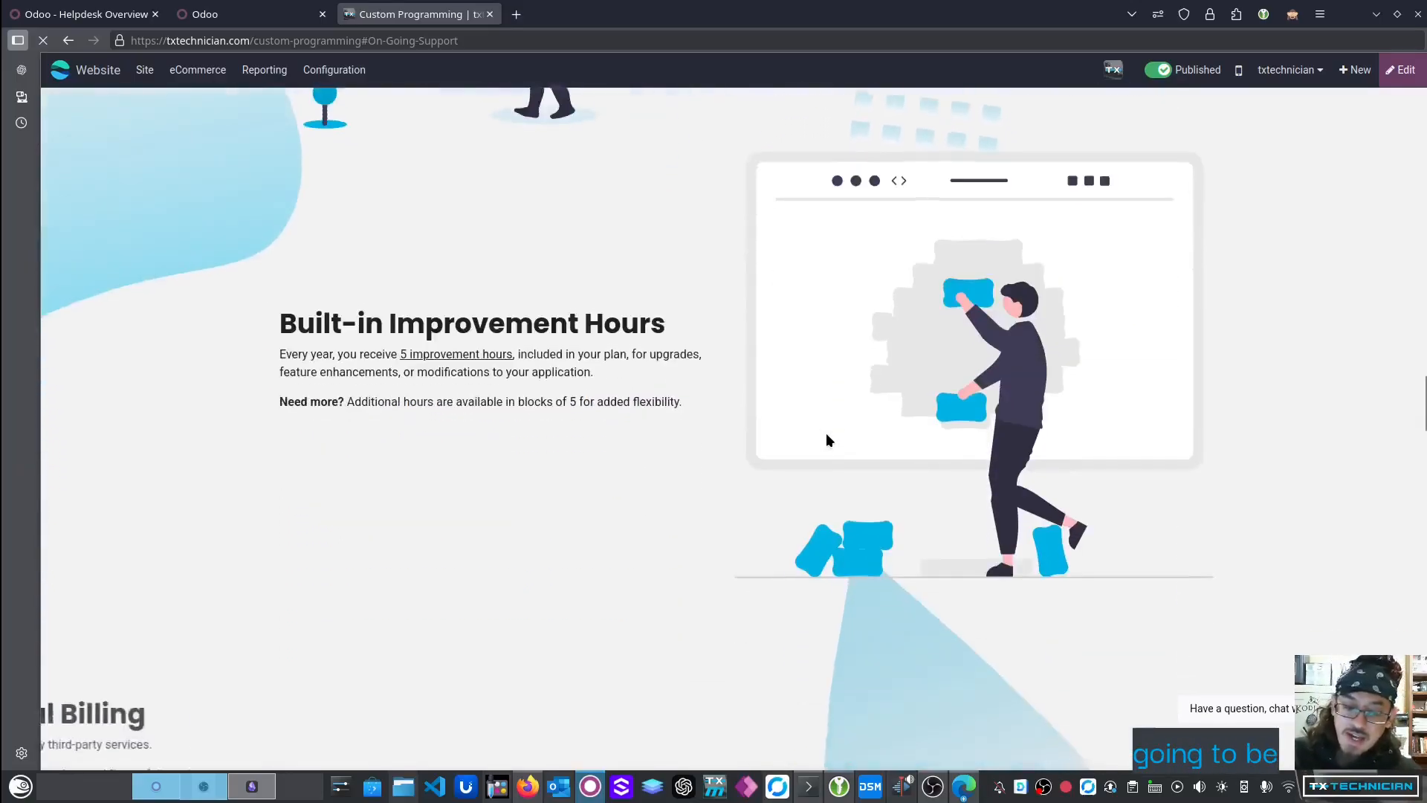
scroll("down", 3)
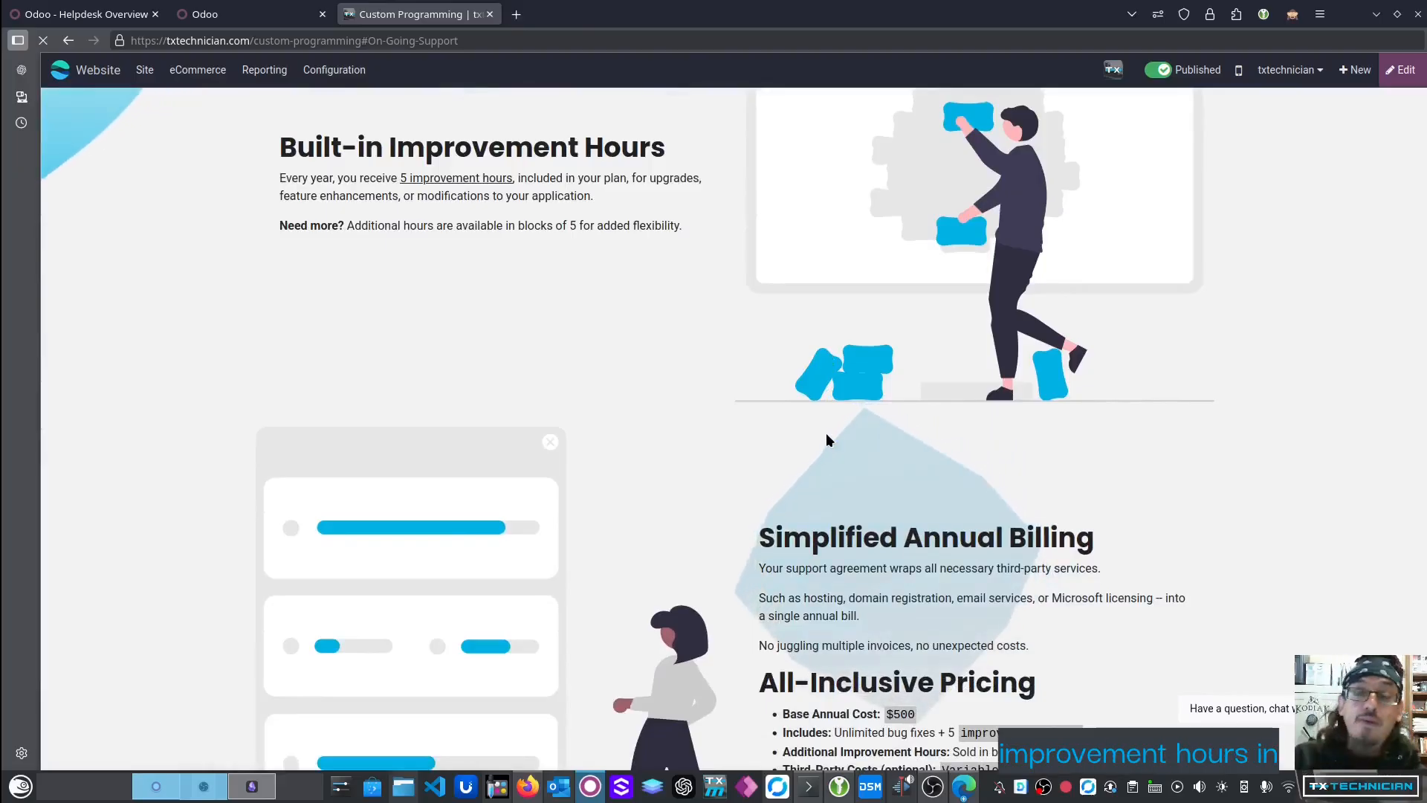
scroll("down", 3)
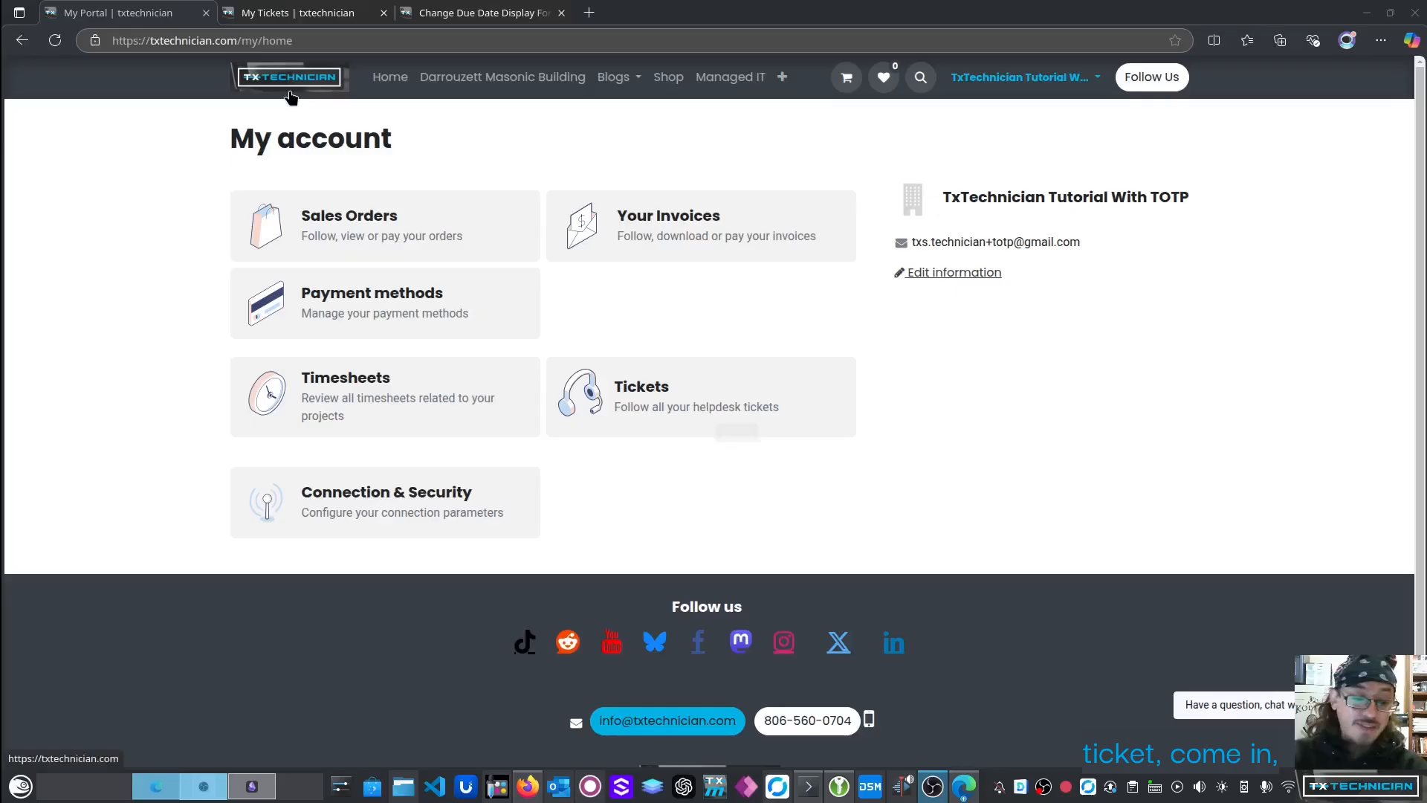
Open helpdesk ticket #187, Change Due Date Display Format, down to its communication history.
left_click(641, 387)
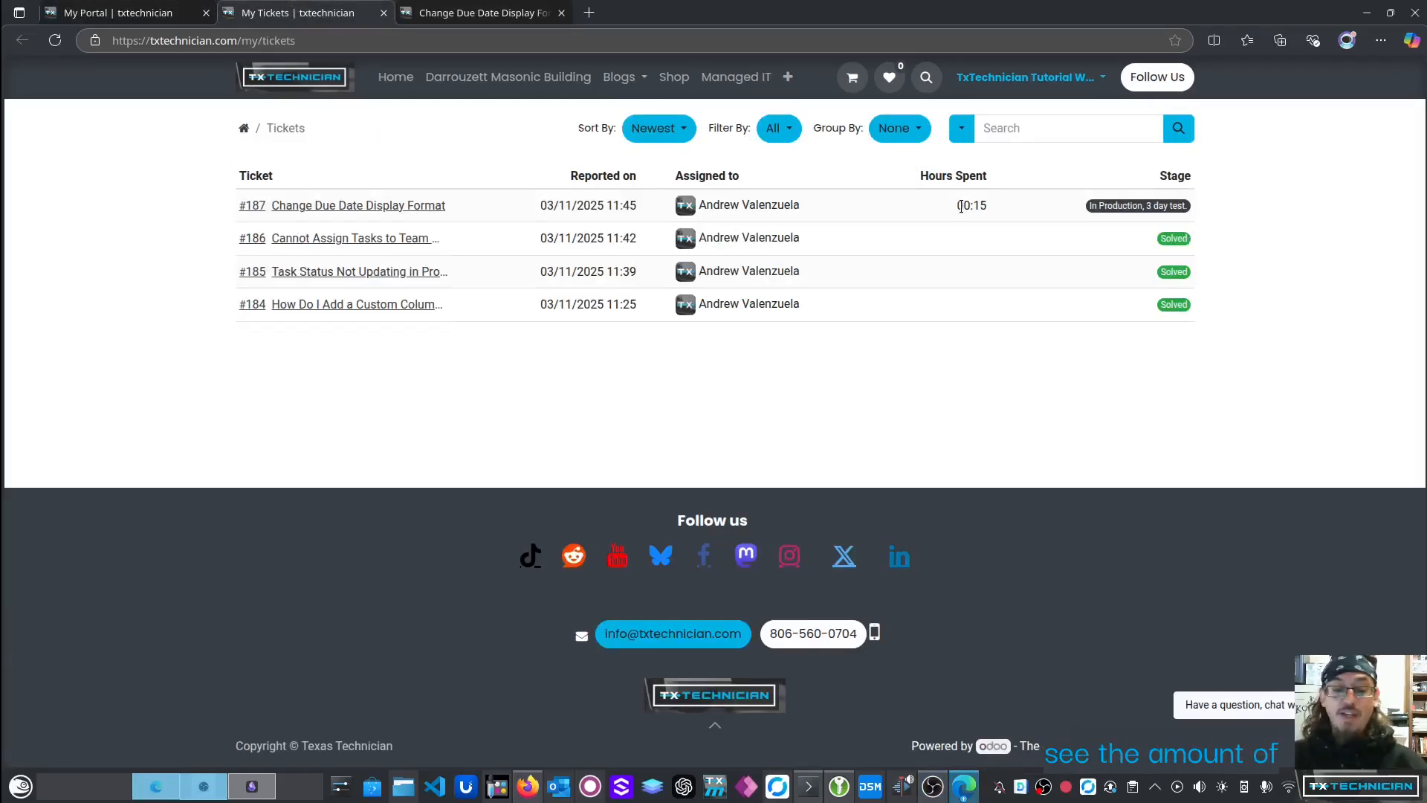
left_click(481, 14)
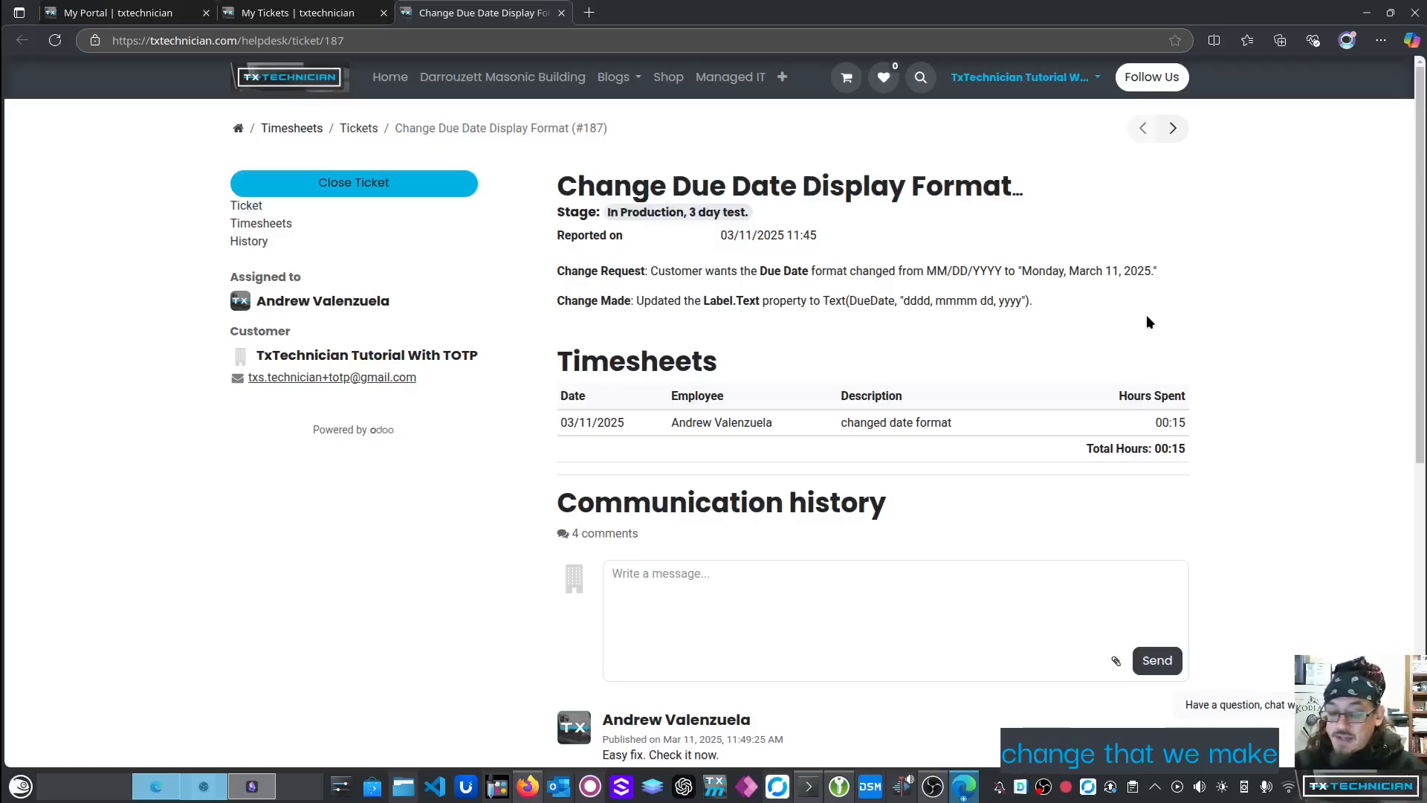
scroll("down", 3)
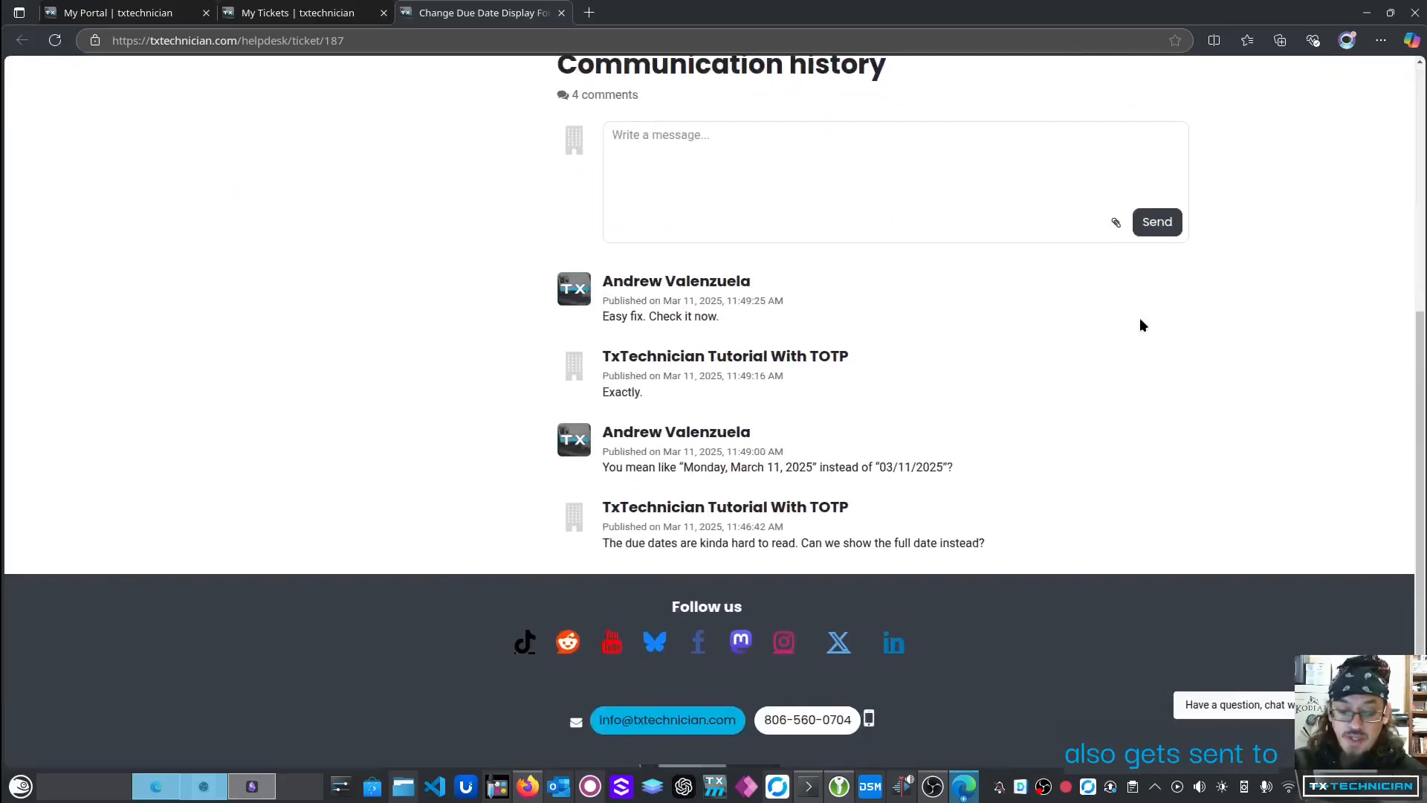